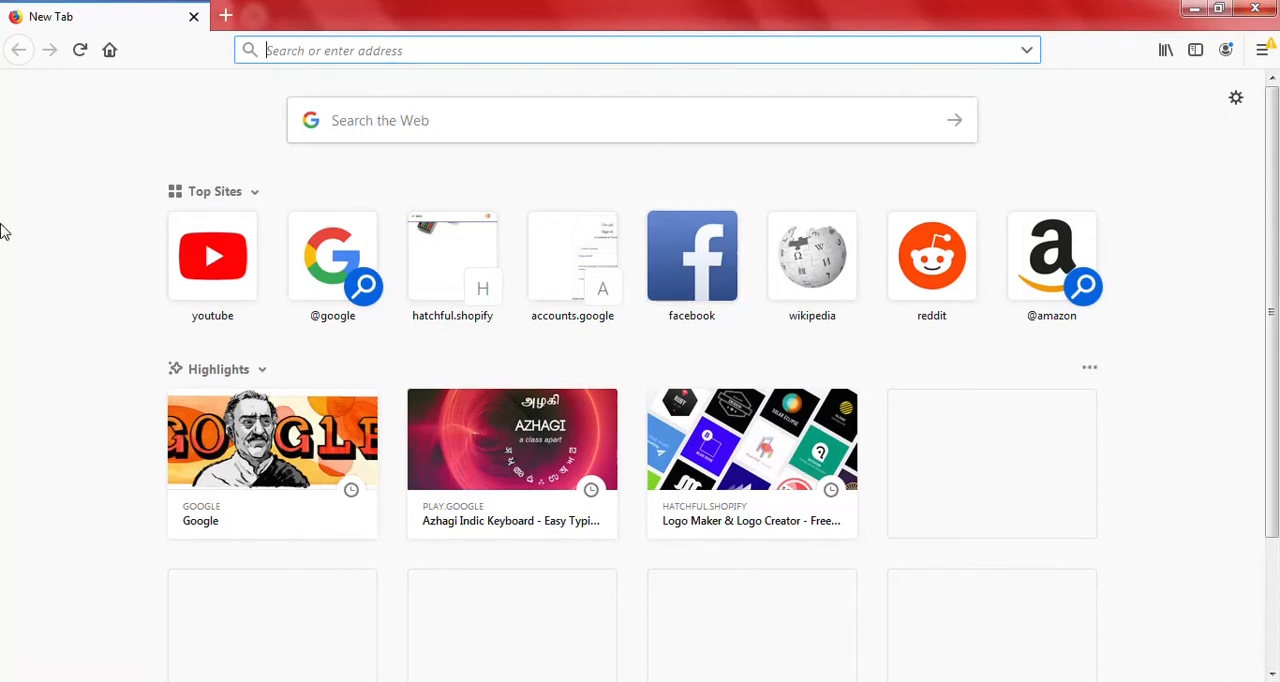
{"action": "mouse_move", "coordinate": [590, 76]}
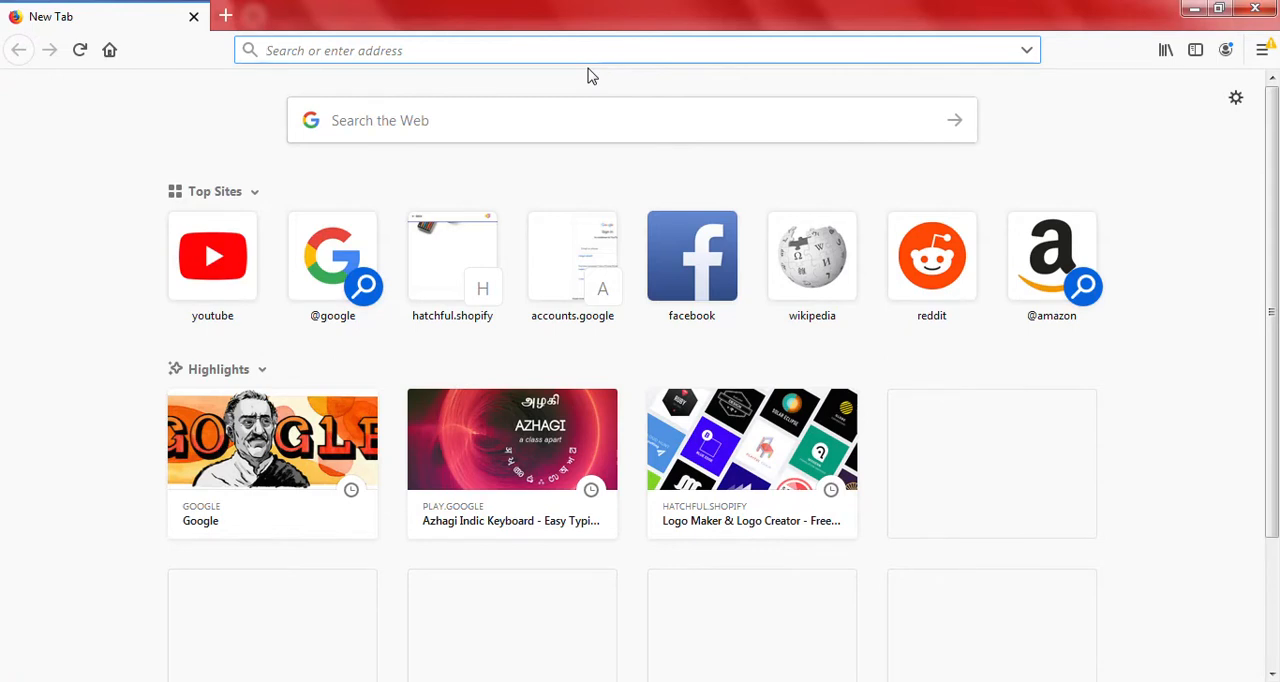
Navigate to python.org from the address bar to load the Python homepage
{"action": "type", "text": "p"}
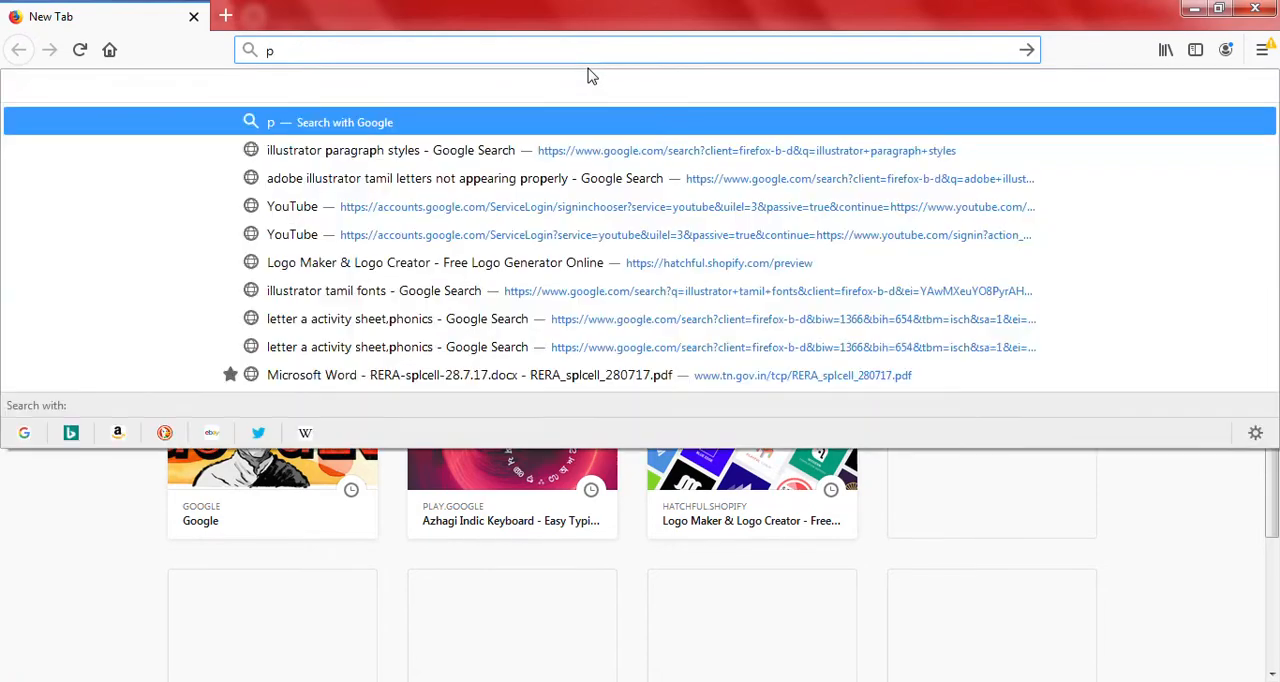
{"action": "type", "text": "ytho"}
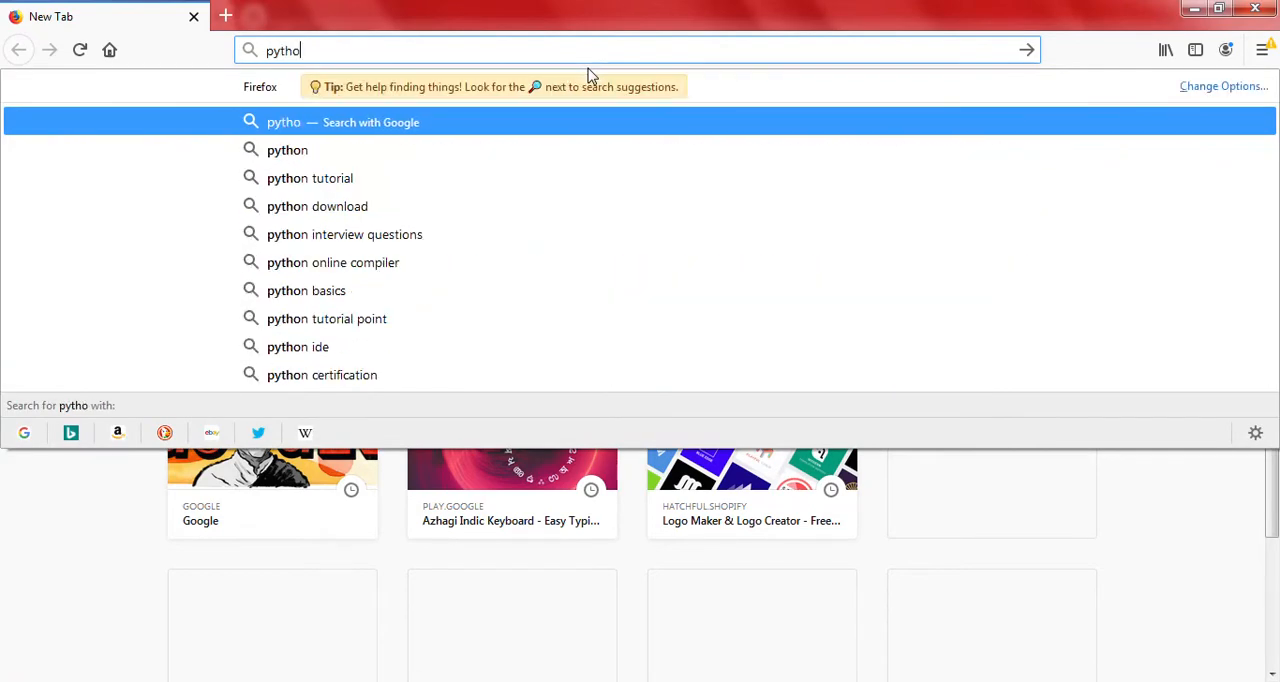
{"action": "type", "text": "n.or"}
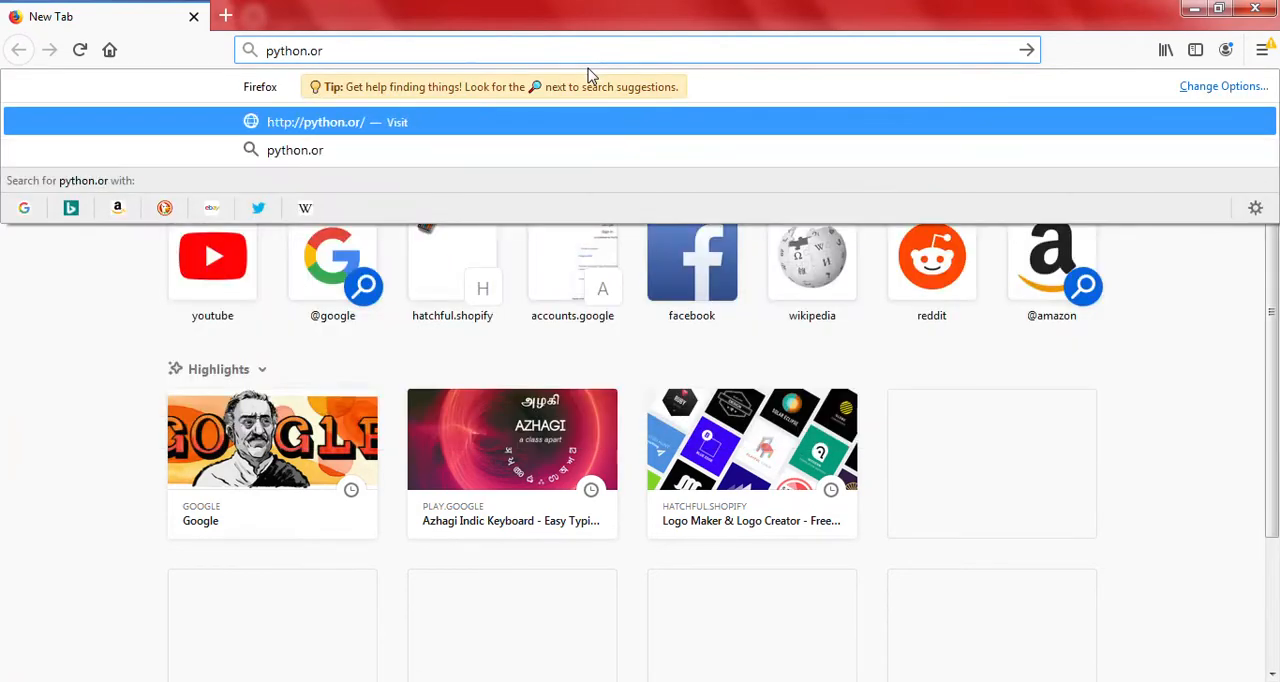
{"action": "type", "text": "g"}
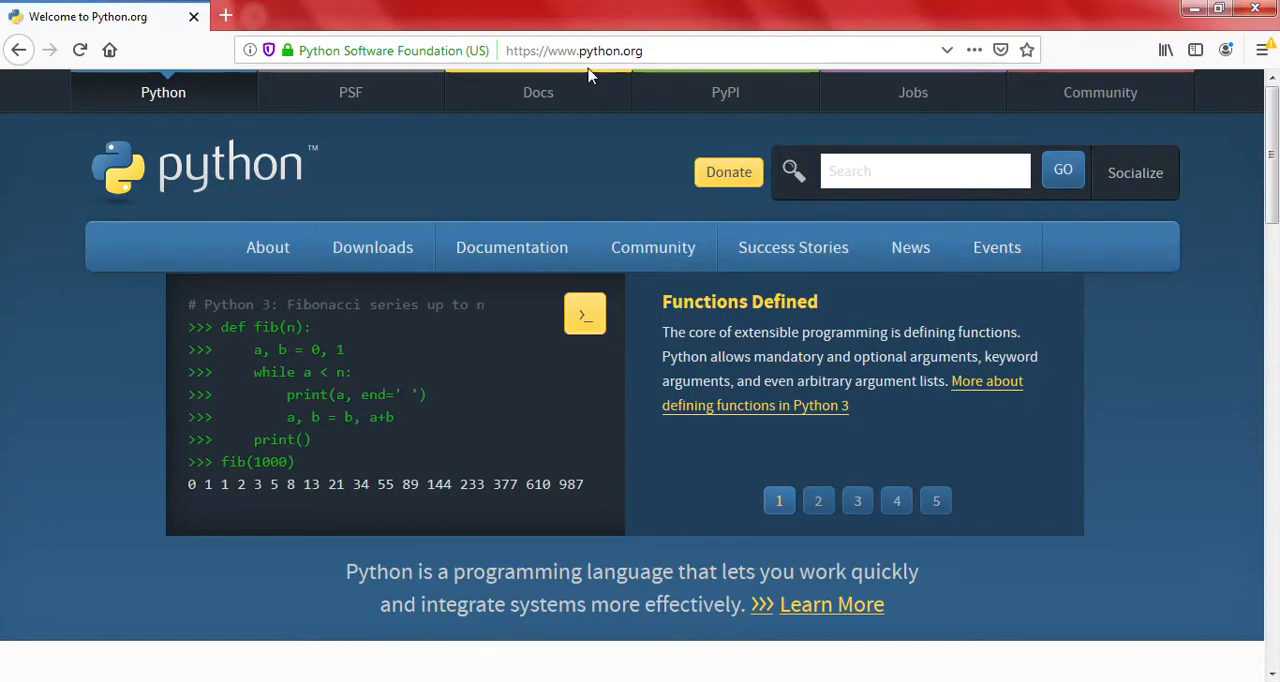
{"action": "scroll", "scroll_direction": "down", "scroll_amount": 3}
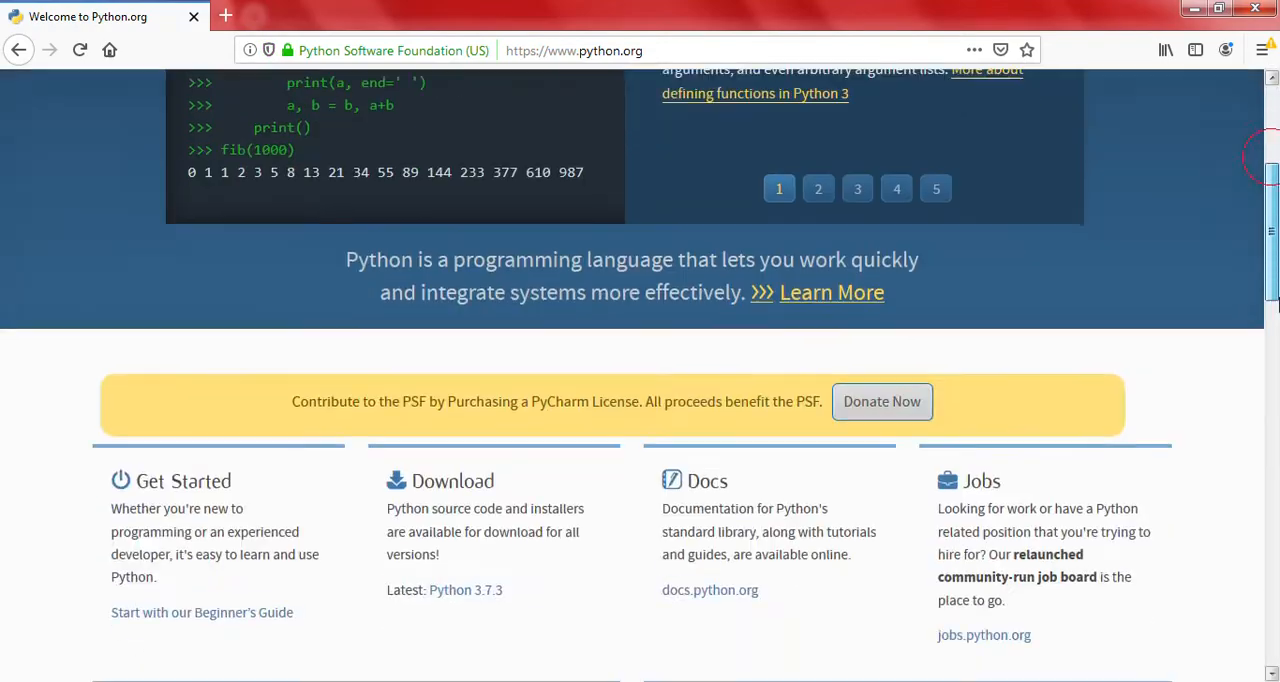
{"action": "scroll", "scroll_direction": "down", "scroll_amount": 3}
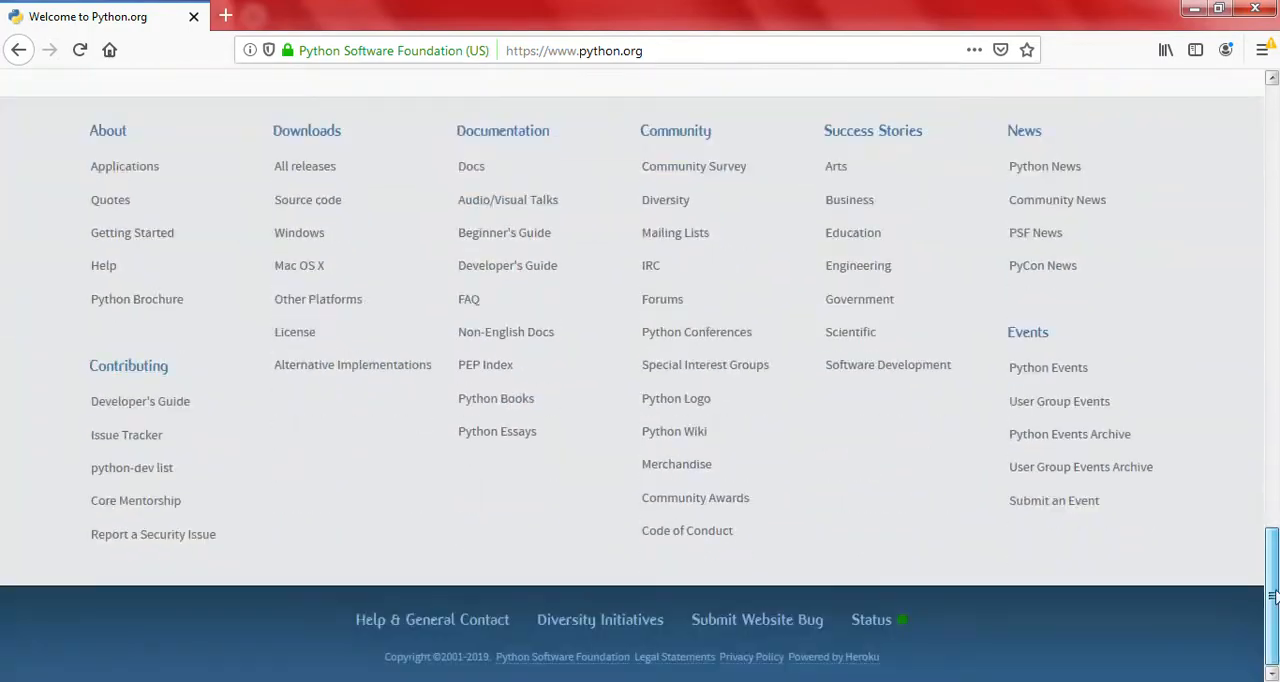
{"action": "scroll", "scroll_direction": "up", "scroll_amount": 3}
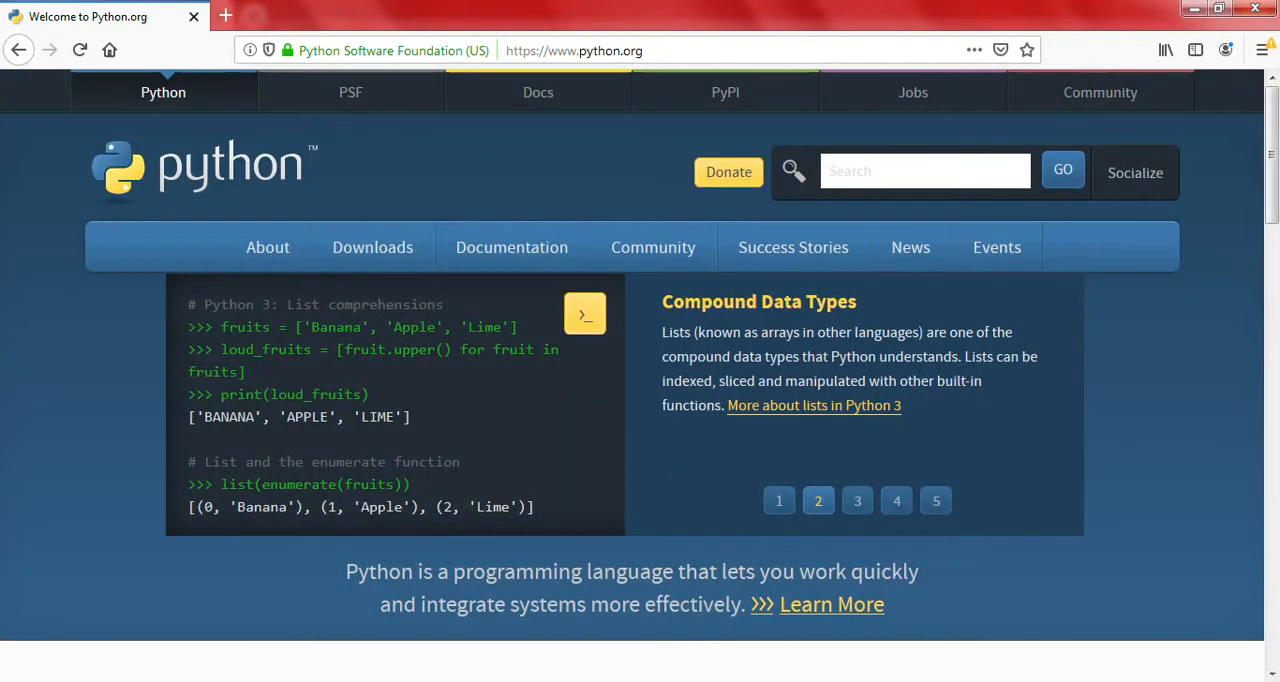
{"action": "mouse_move", "coordinate": [664, 672]}
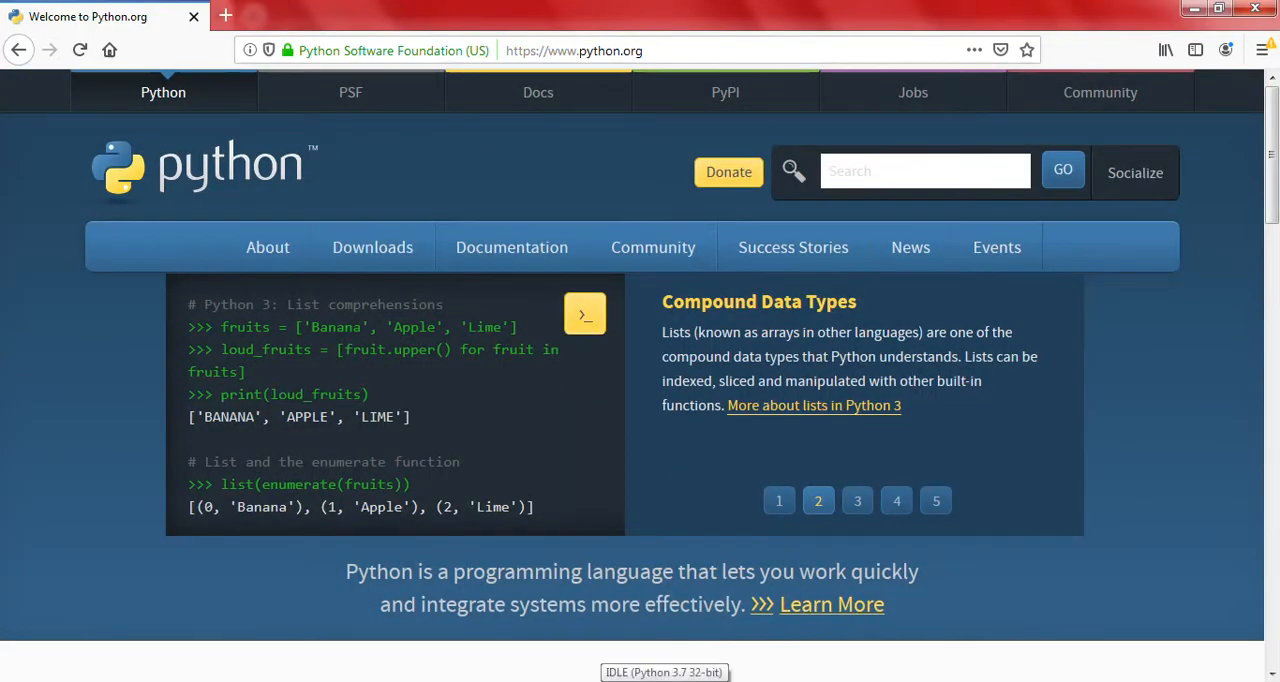
{"action": "left_click", "coordinate": [372, 248]}
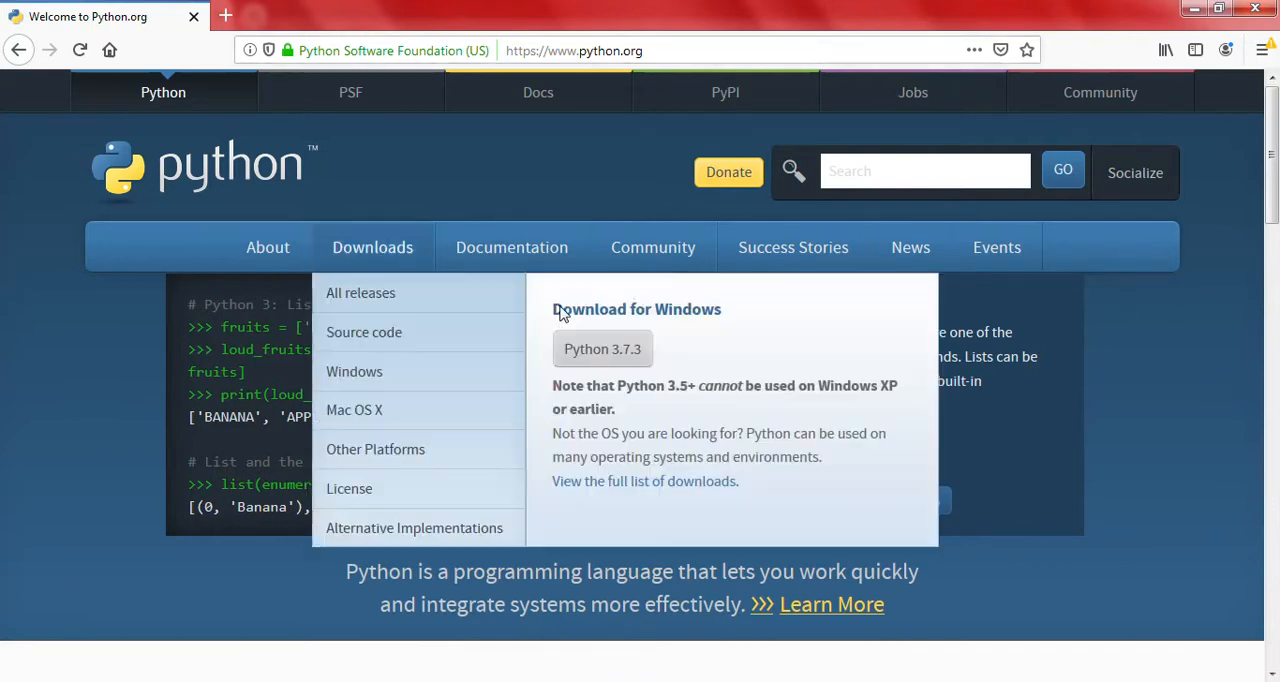
{"action": "mouse_move", "coordinate": [372, 248]}
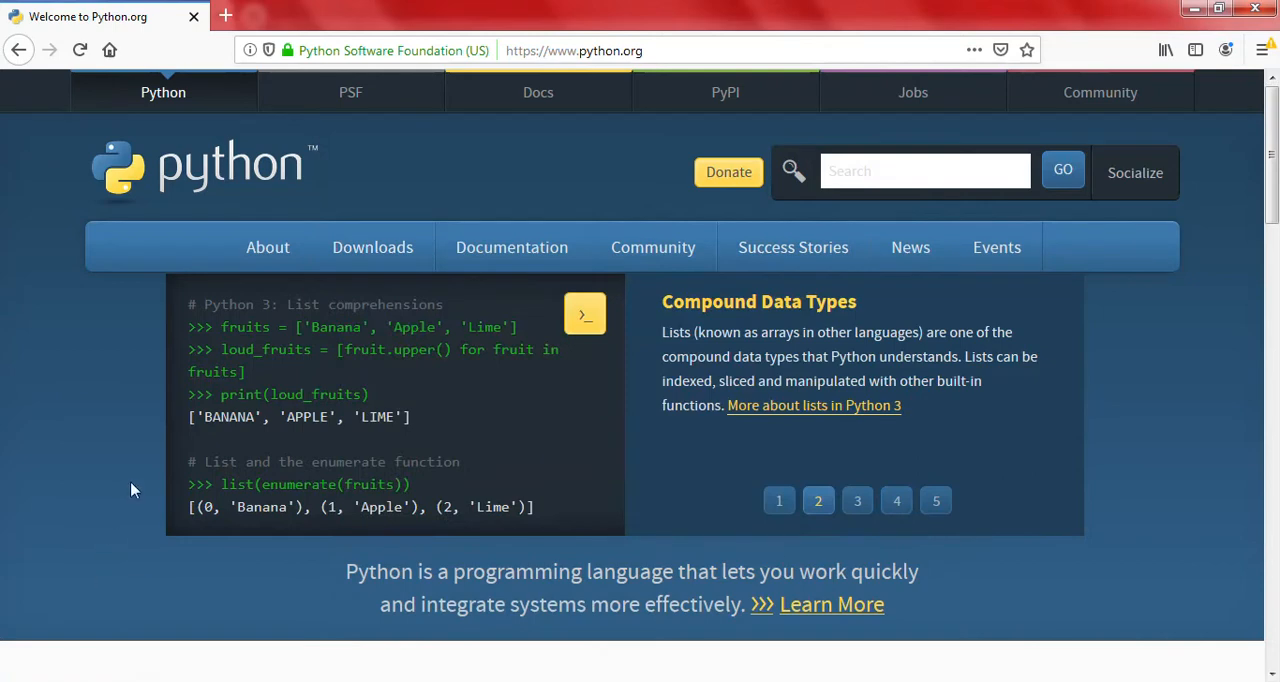
{"action": "left_click", "coordinate": [652, 248]}
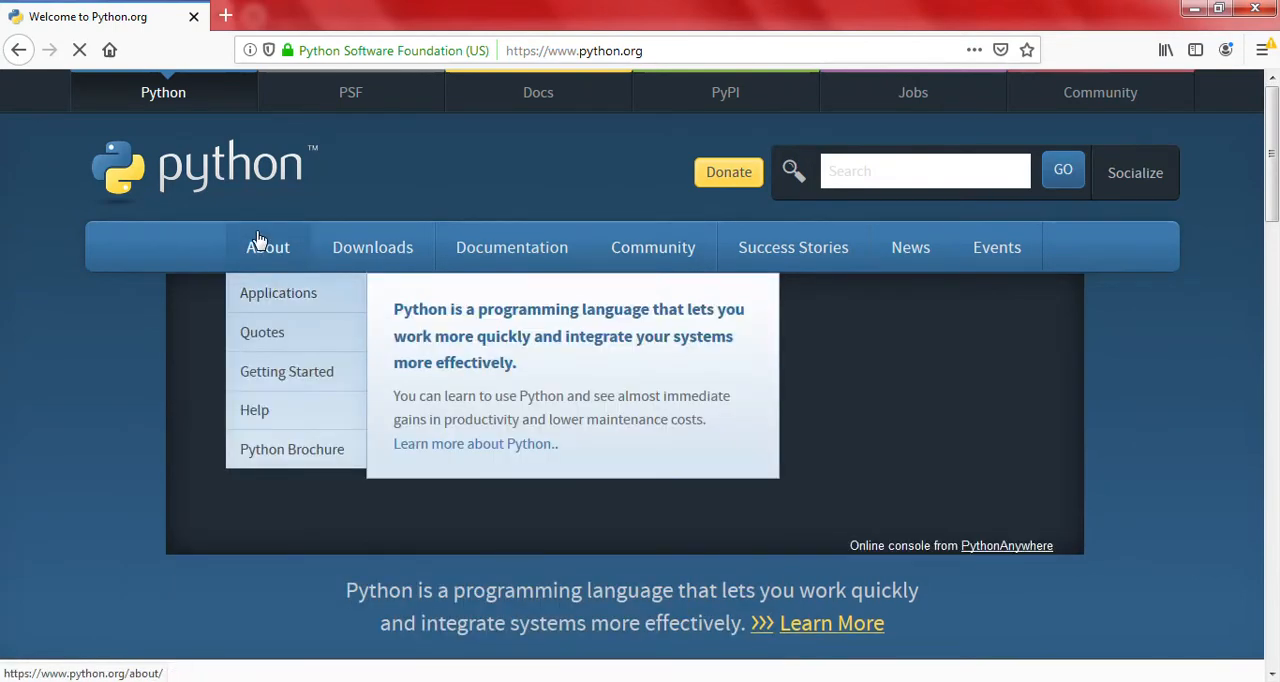
{"action": "mouse_move", "coordinate": [596, 436]}
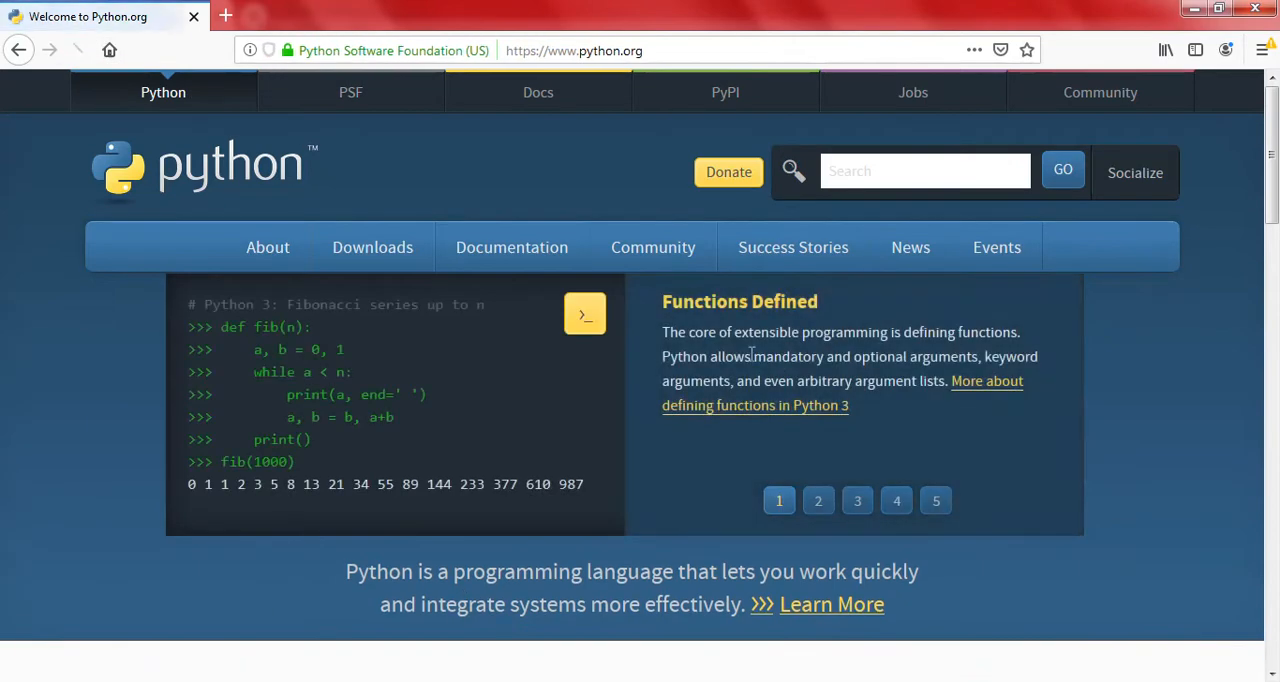
{"action": "mouse_move", "coordinate": [584, 312]}
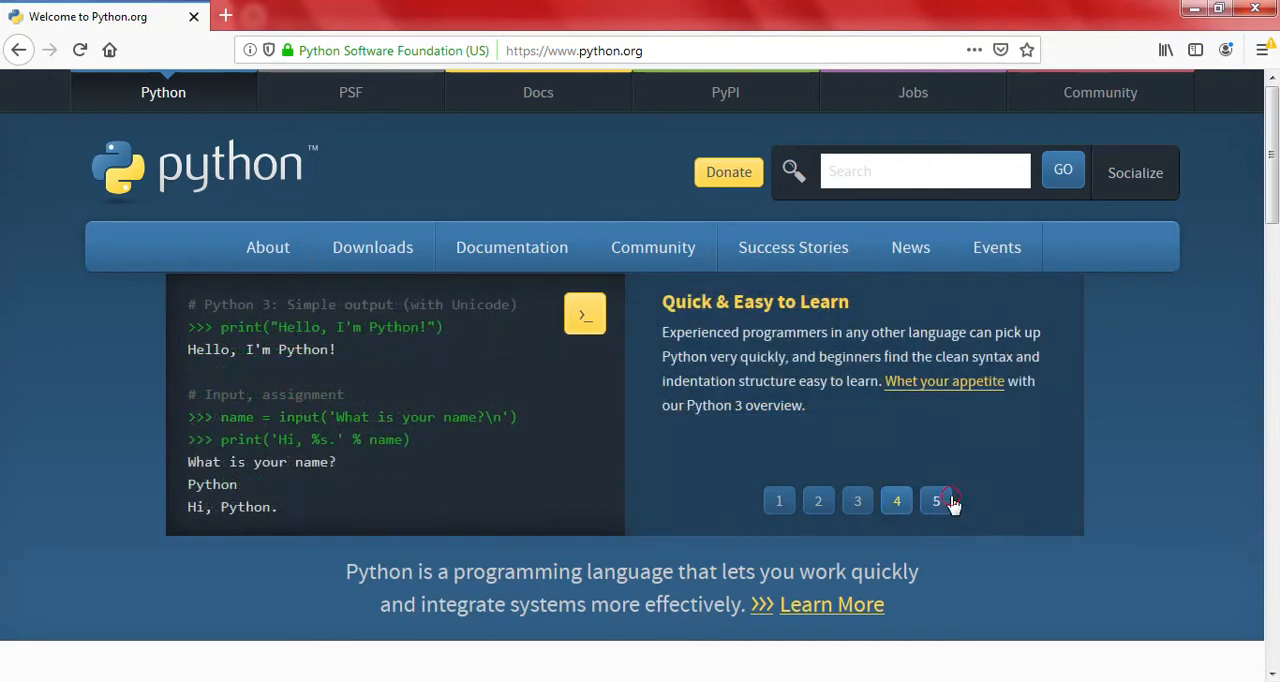
{"action": "left_click", "coordinate": [780, 500]}
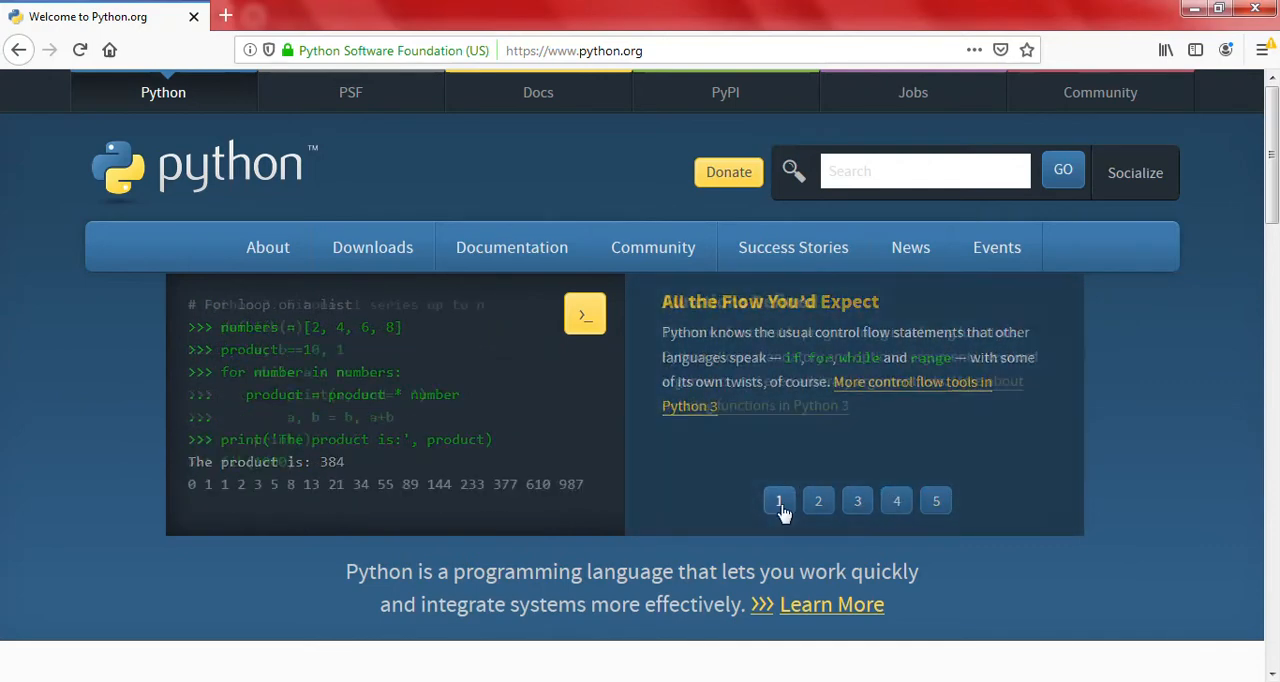
{"action": "left_click", "coordinate": [780, 500]}
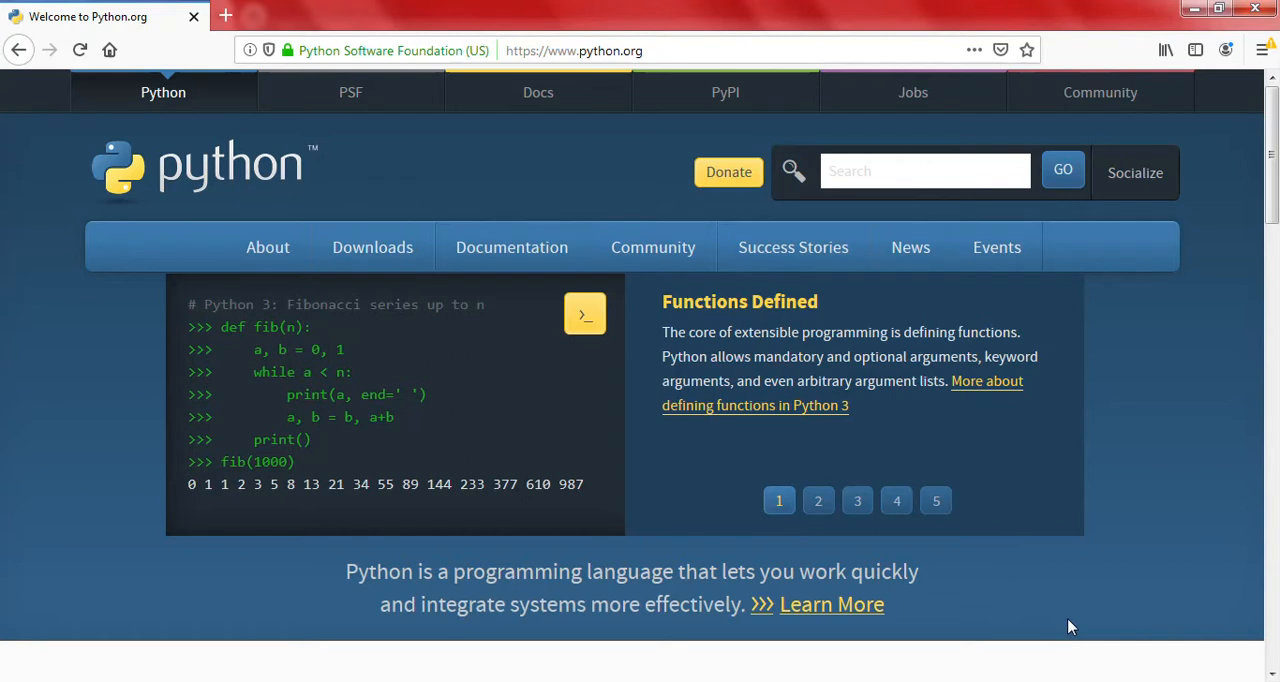
{"action": "left_click", "coordinate": [818, 500]}
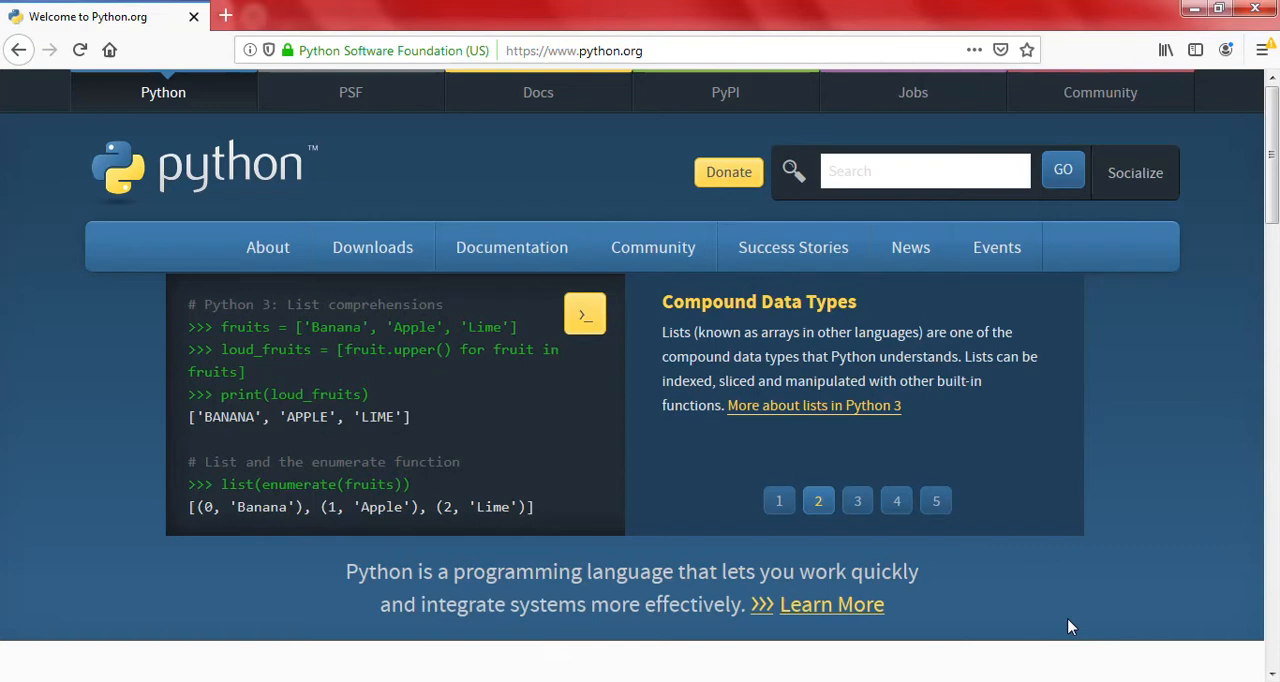
{"action": "left_click", "coordinate": [856, 500]}
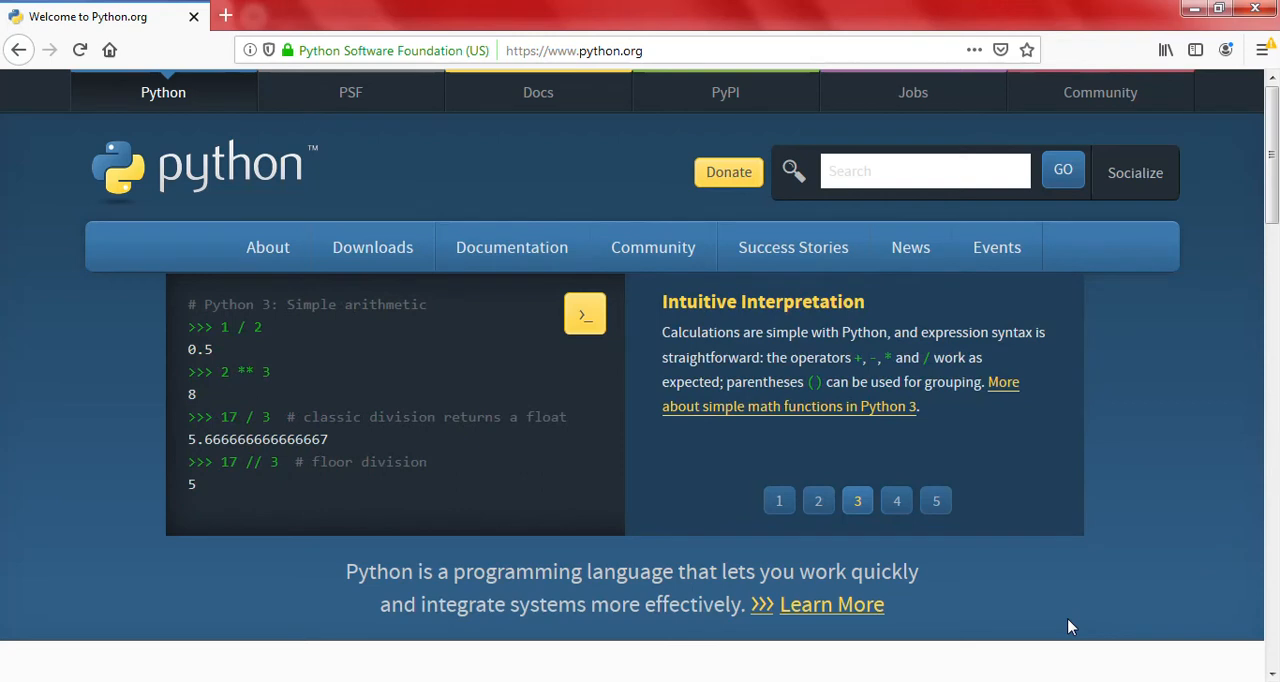
{"action": "left_click", "coordinate": [896, 500]}
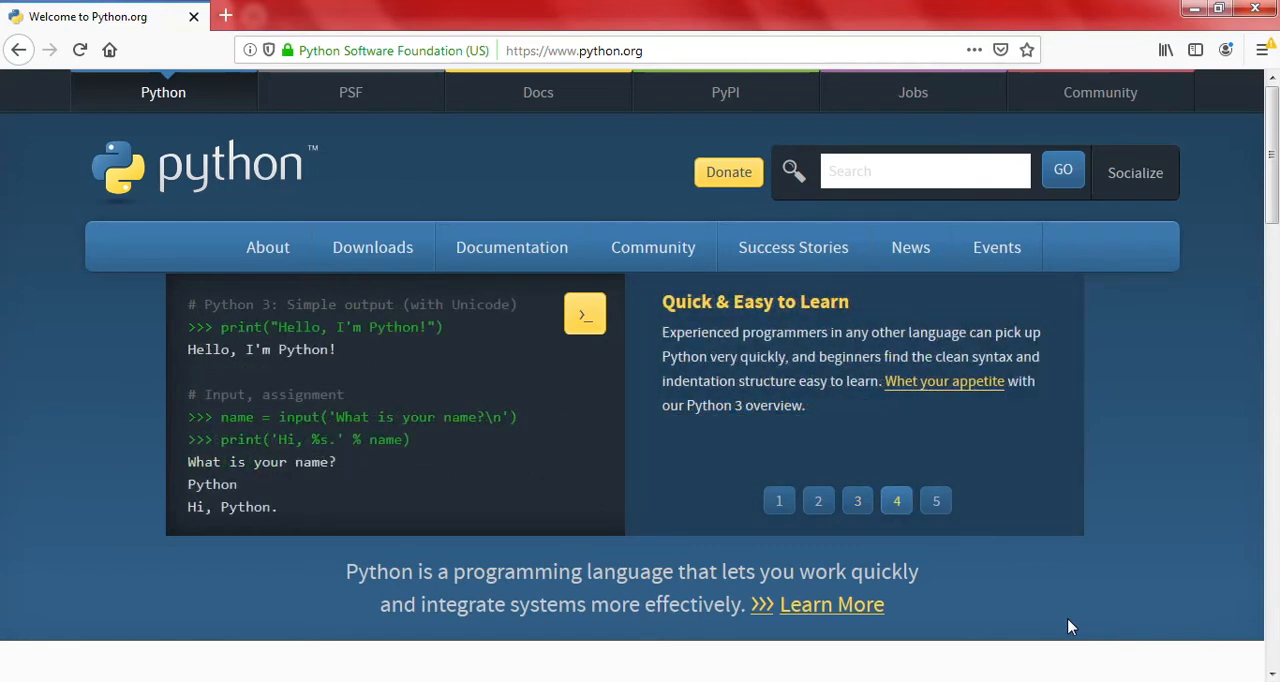
{"action": "scroll", "scroll_direction": "down", "scroll_amount": 3}
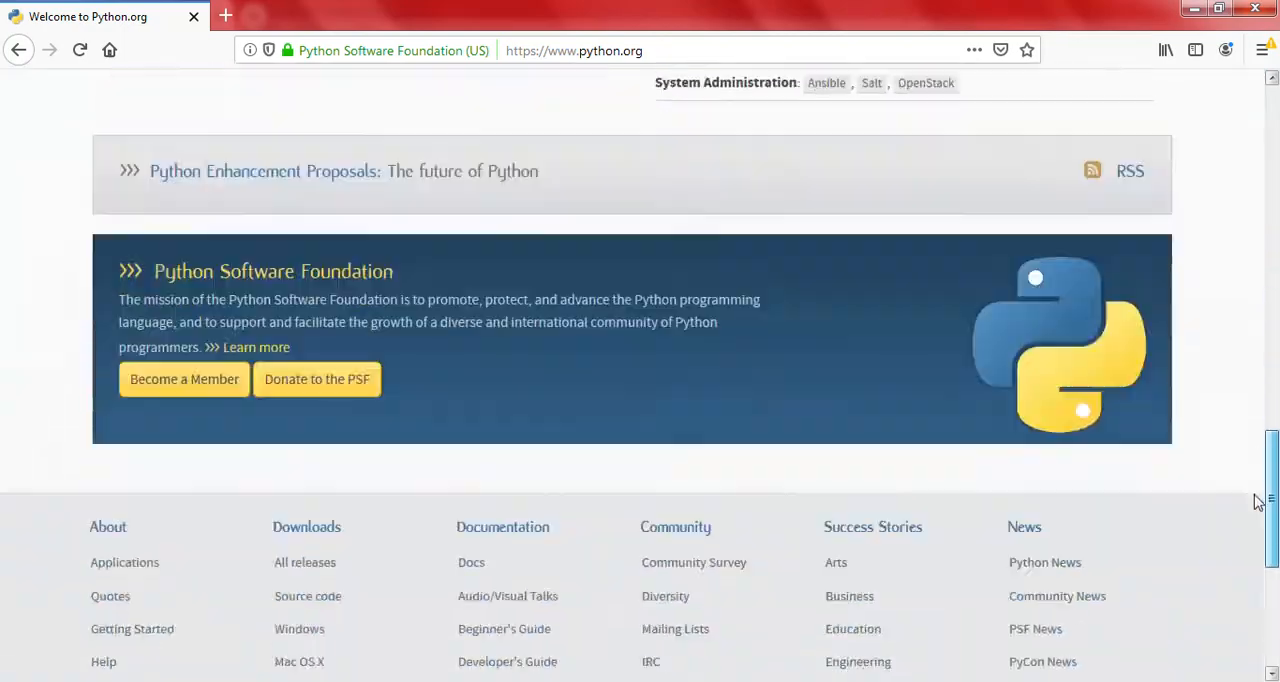
{"action": "scroll", "scroll_direction": "up", "scroll_amount": 3}
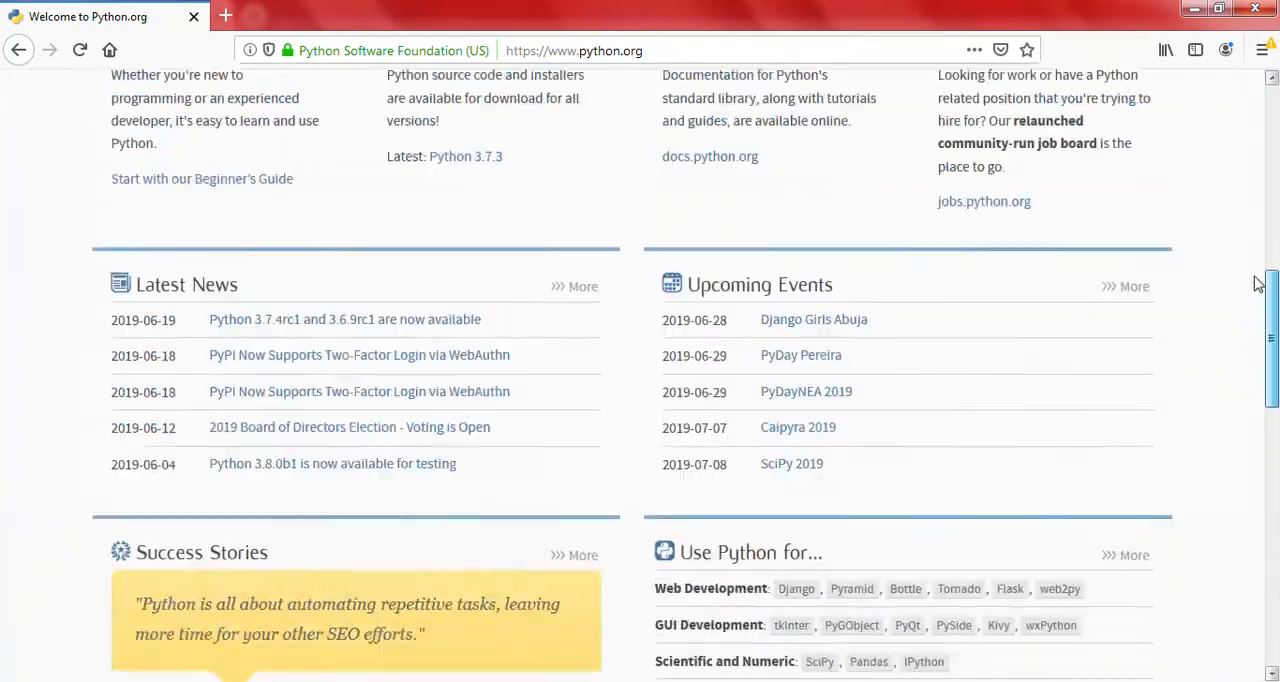
{"action": "scroll", "scroll_direction": "down", "scroll_amount": 3}
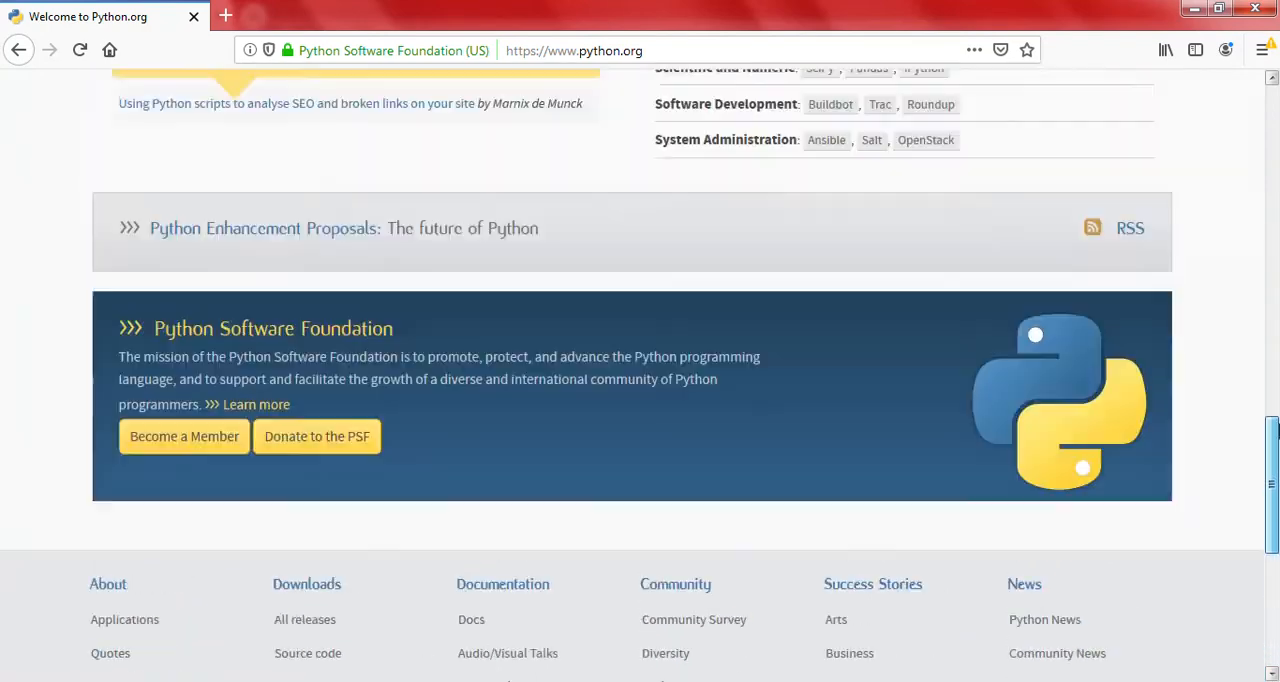
{"action": "scroll", "scroll_direction": "up", "scroll_amount": 3}
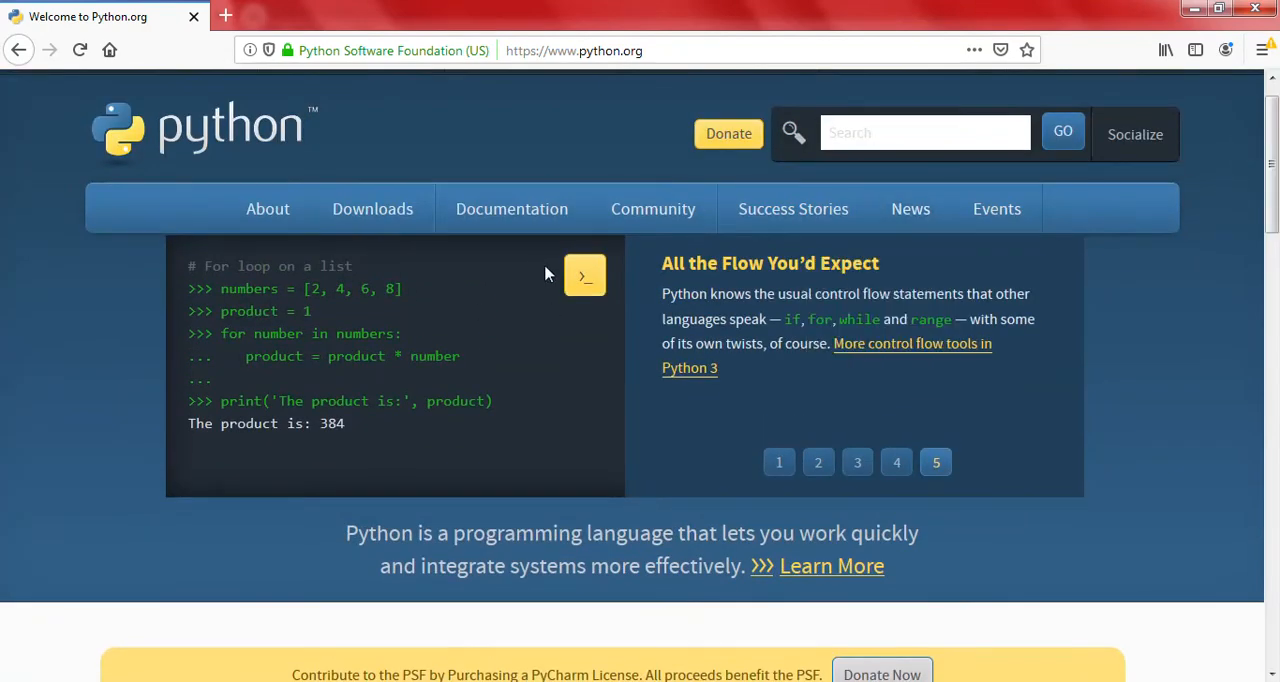
Launch the online Python shell and run print('hello') to get the output hello
{"action": "left_click", "coordinate": [584, 276]}
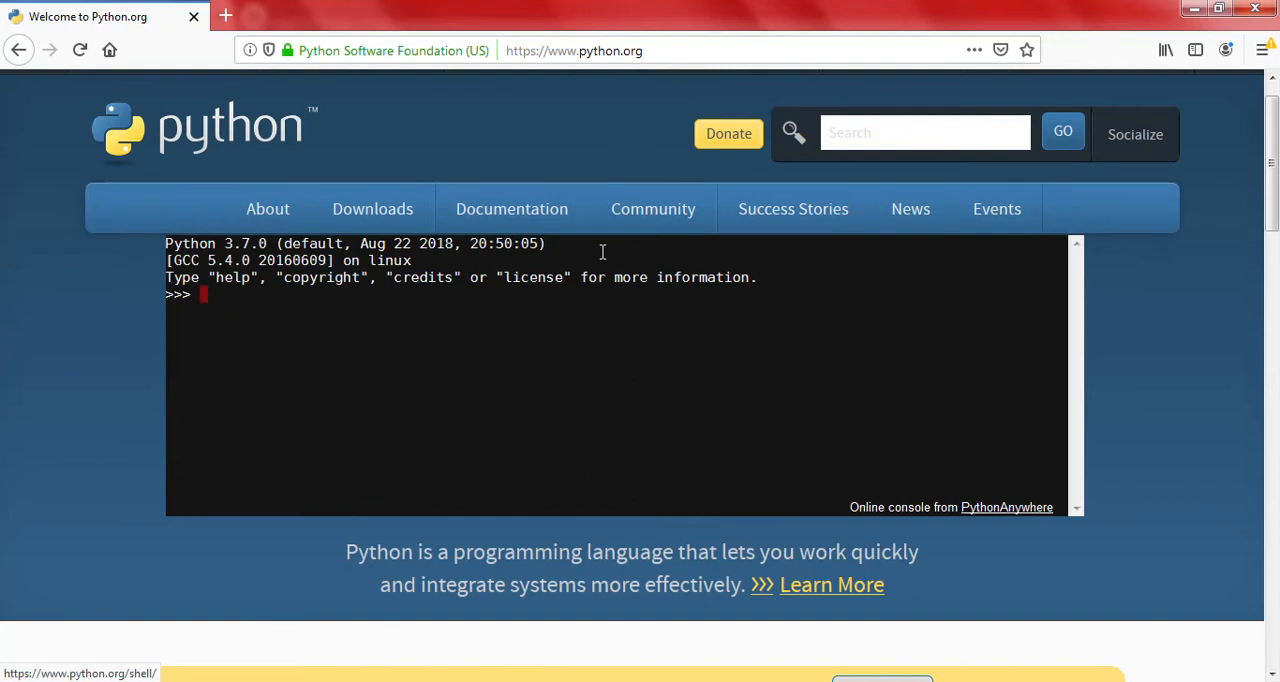
{"action": "type", "text": "print"}
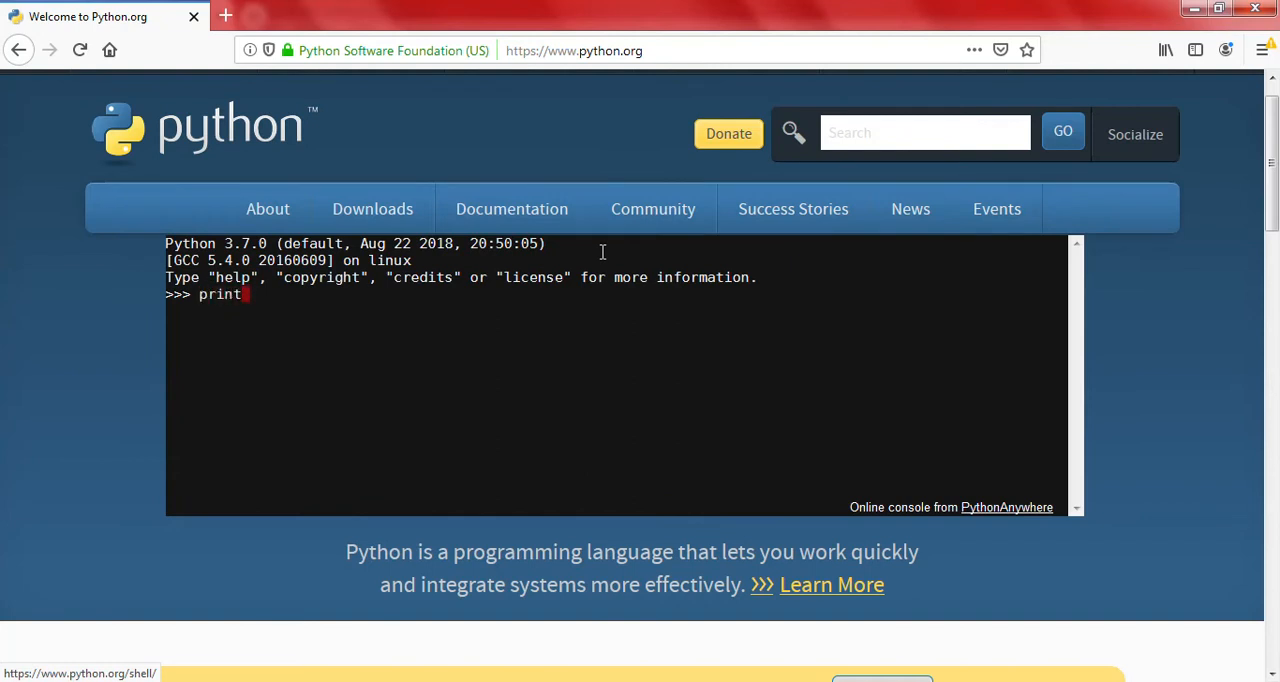
{"action": "type", "text": "("}
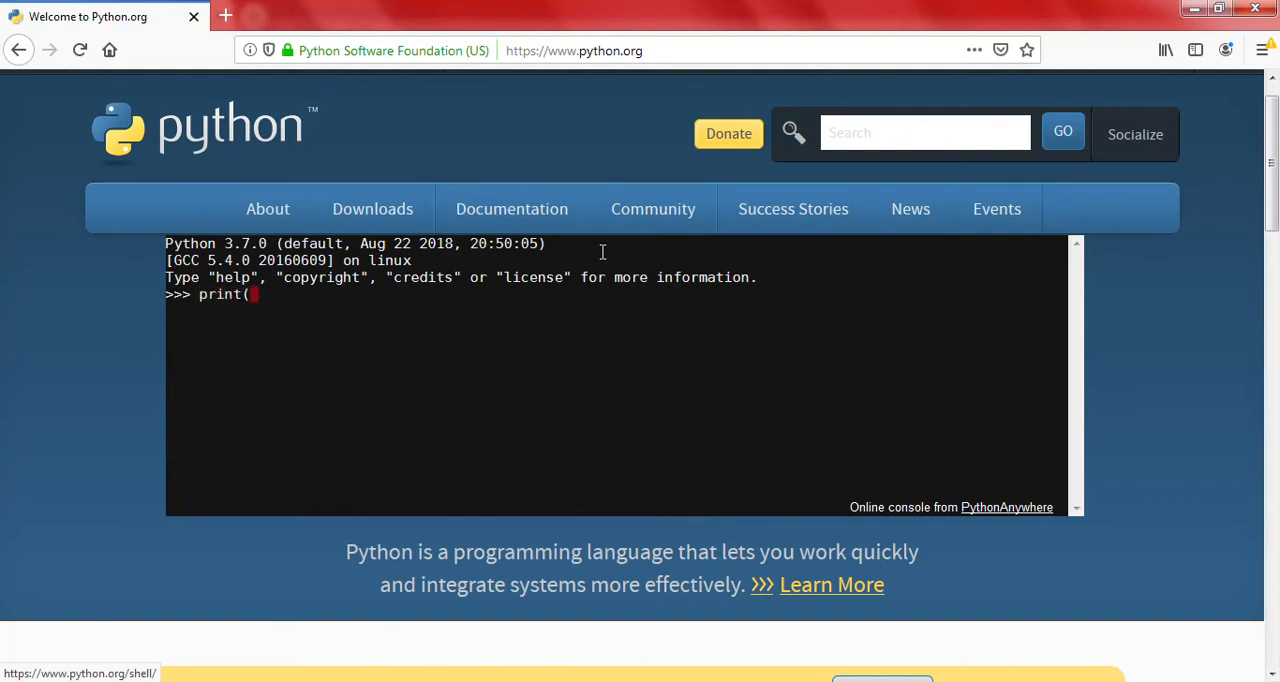
{"action": "type", "text": "'hel"}
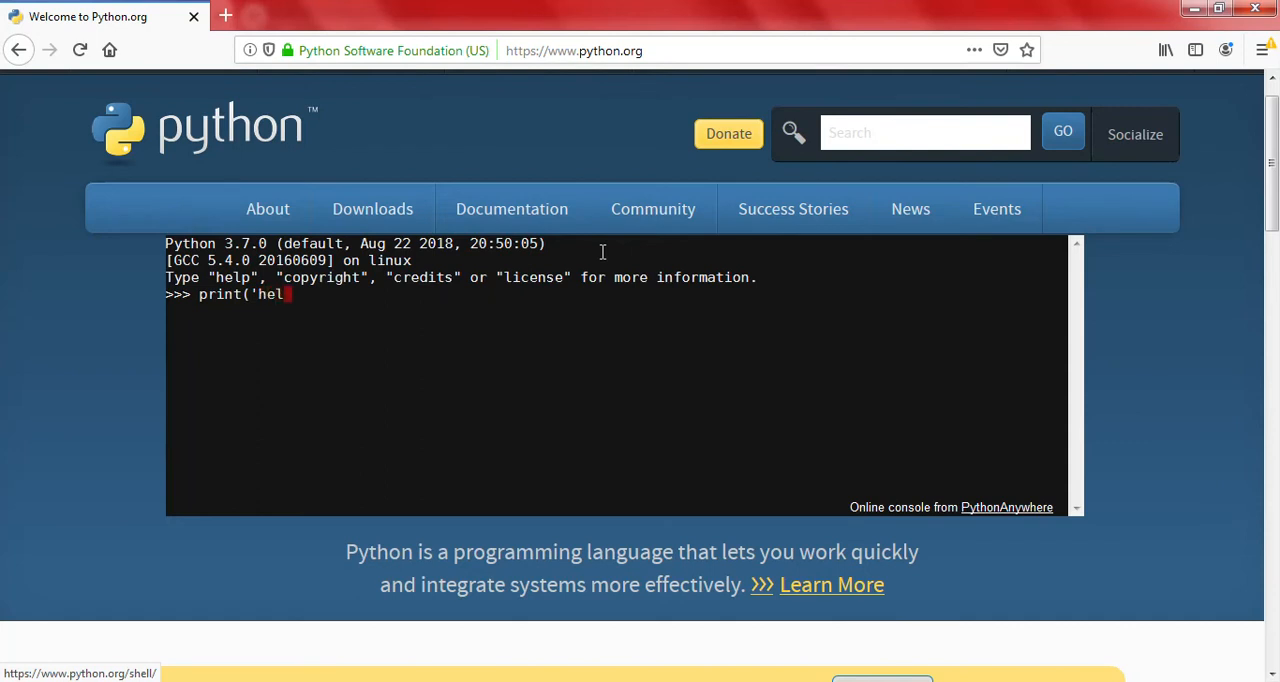
{"action": "key", "text": "Return"}
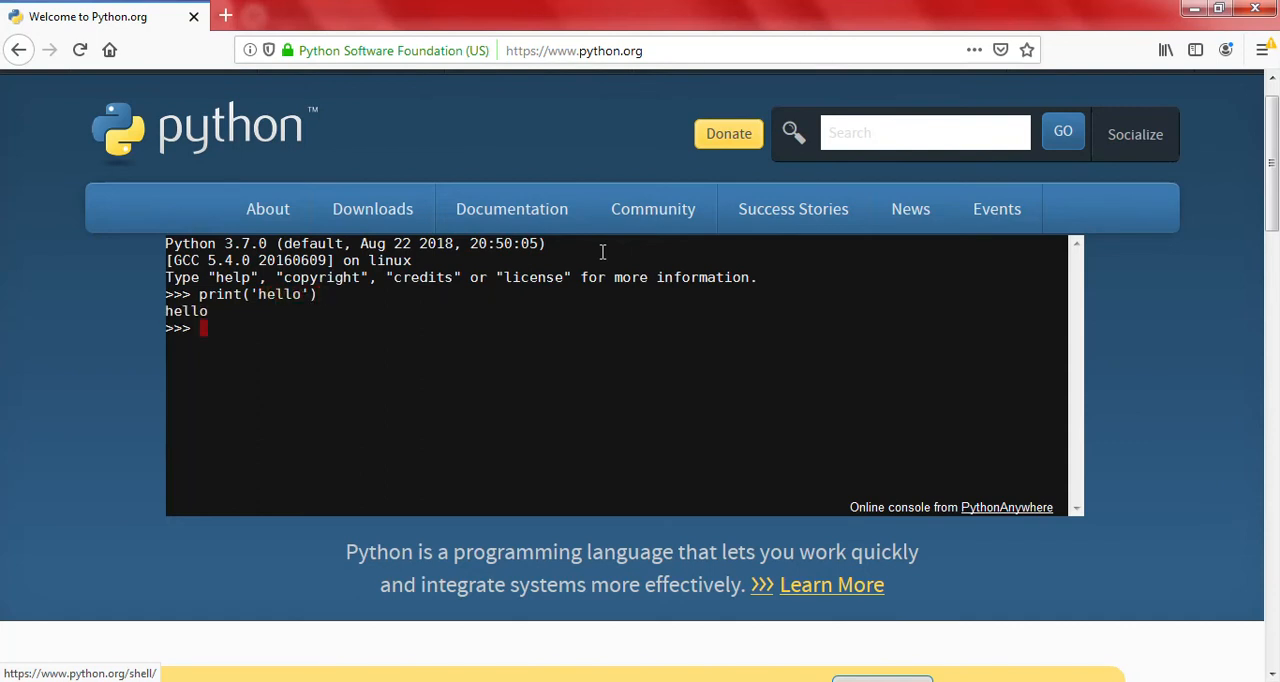
{"action": "mouse_move", "coordinate": [136, 178]}
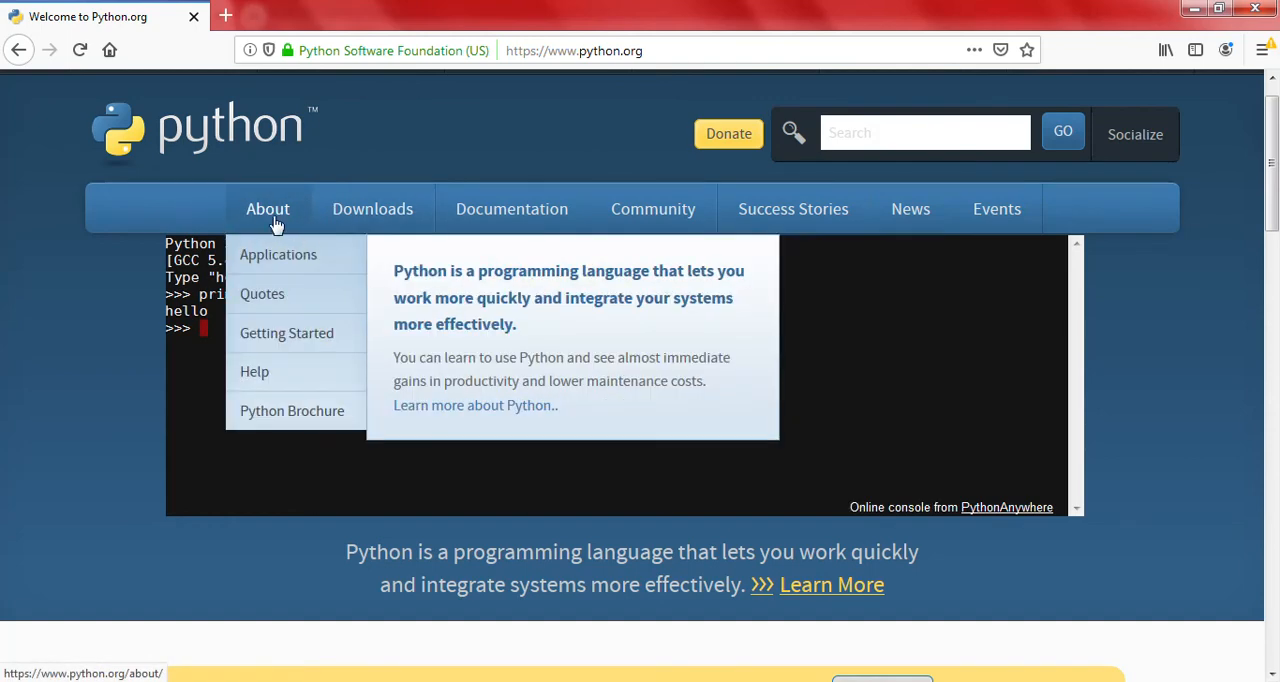
{"action": "mouse_move", "coordinate": [92, 96]}
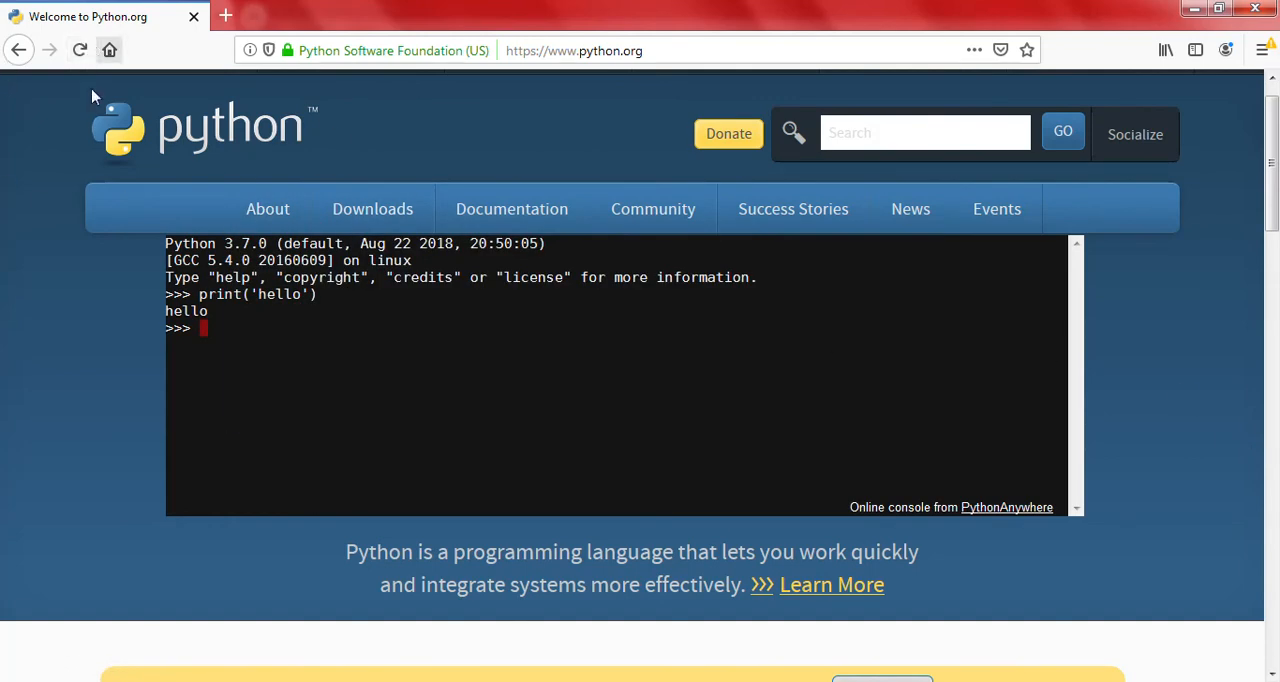
Scroll back to the top of the python.org homepage
{"action": "scroll", "scroll_direction": "up", "scroll_amount": 3}
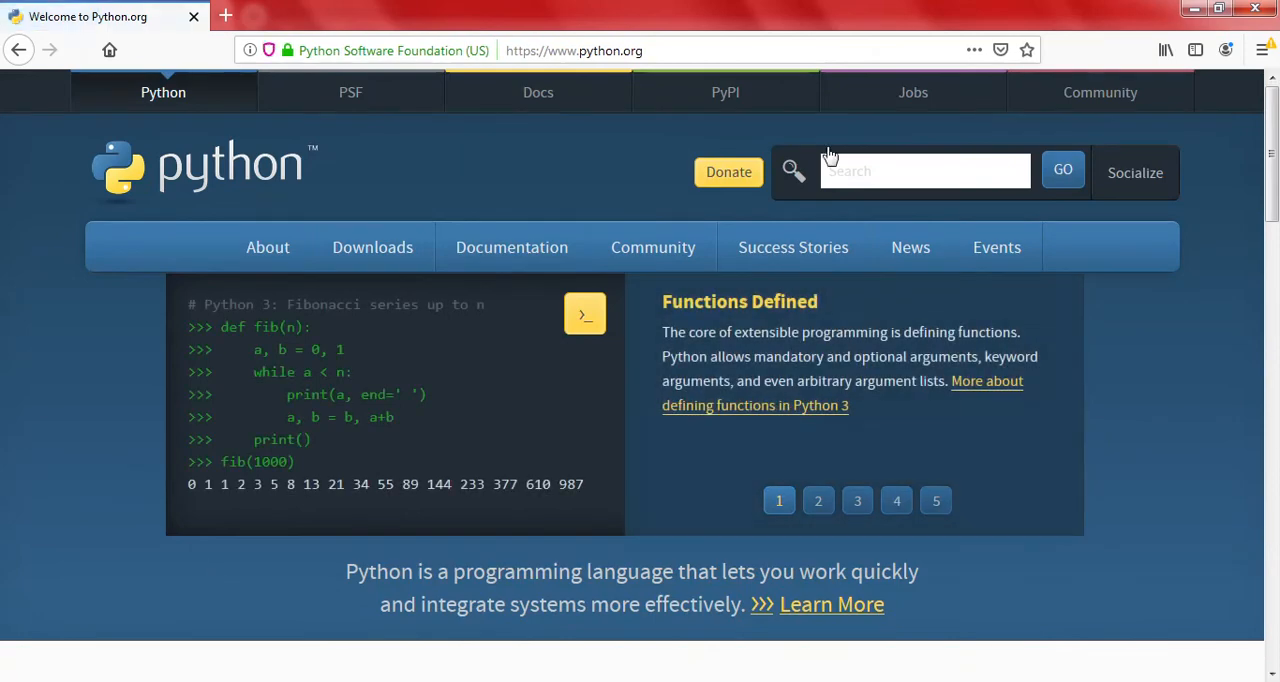